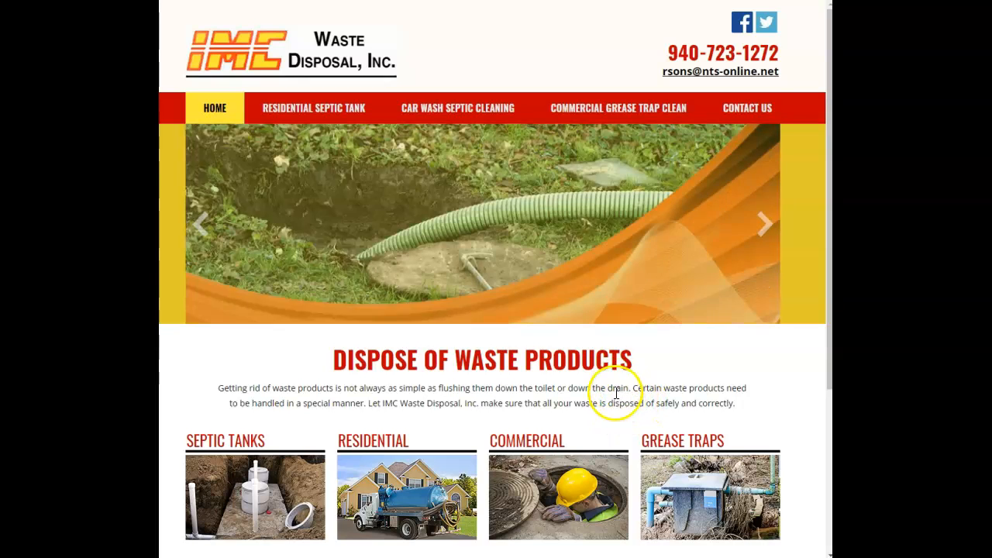
pyautogui.scroll(-3)
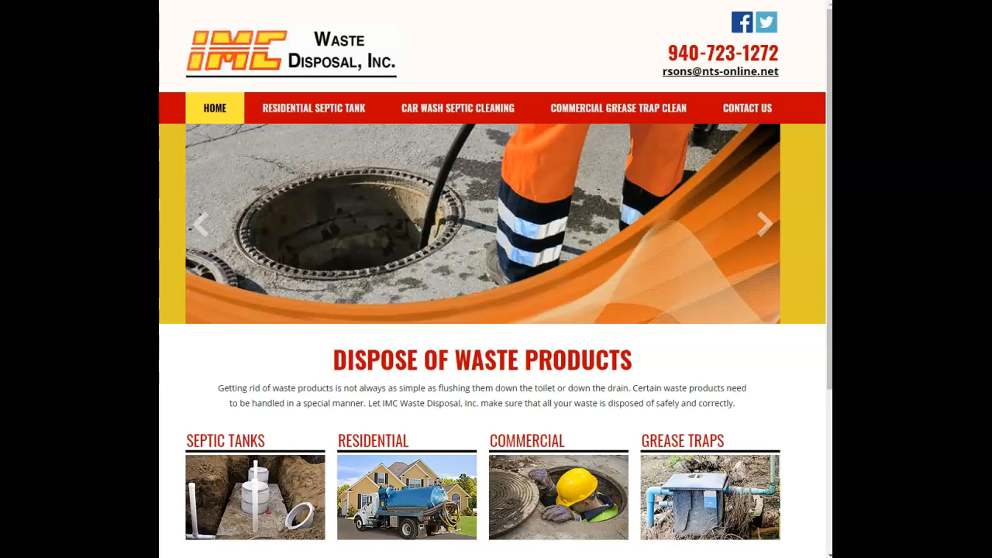
pyautogui.scroll(-3)
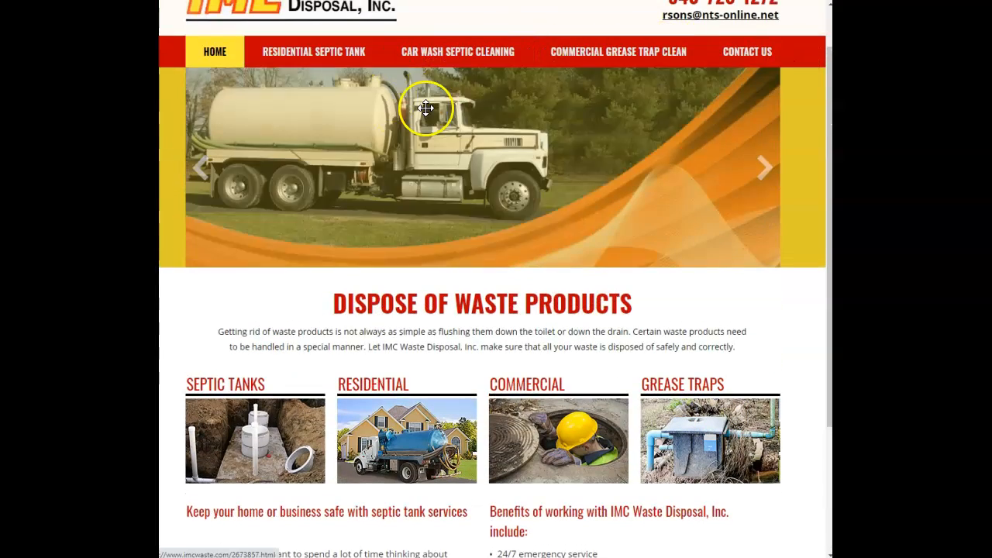
pyautogui.scroll(-3)
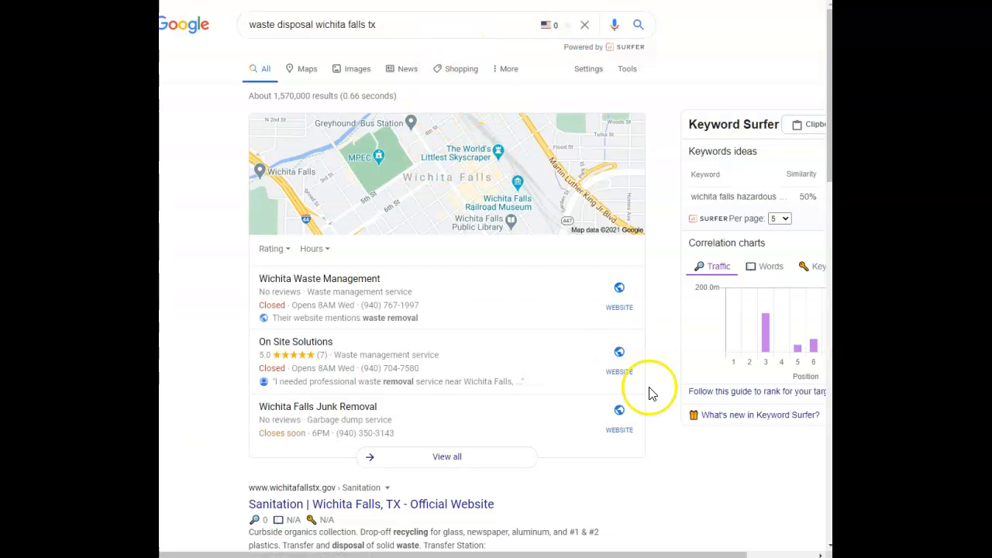
pyautogui.moveTo(654, 417)
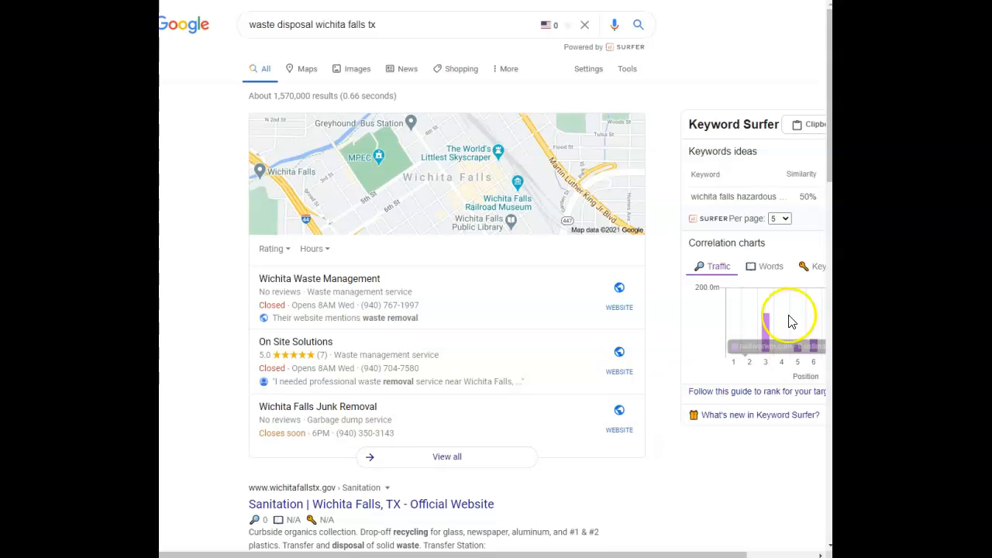
pyautogui.scroll(-3)
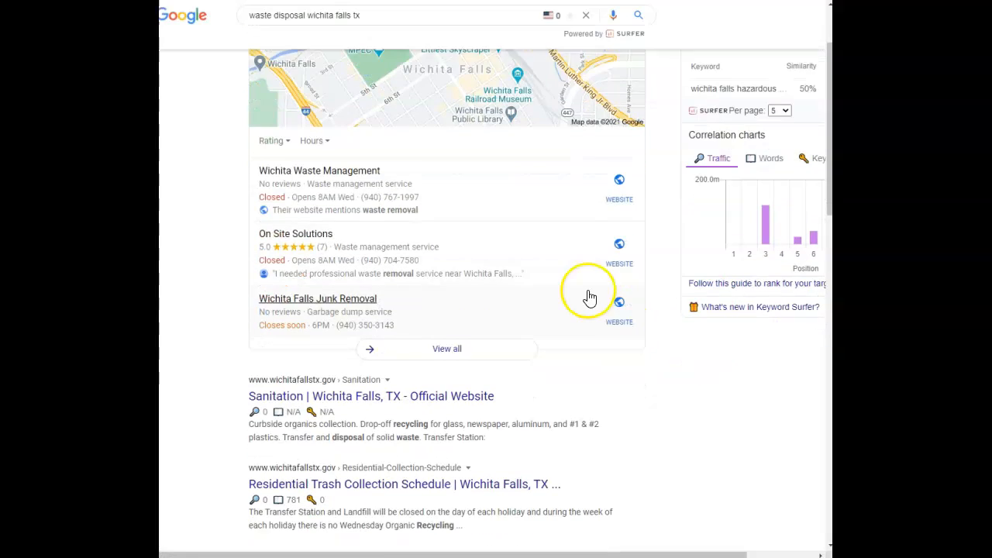
pyautogui.scroll(-3)
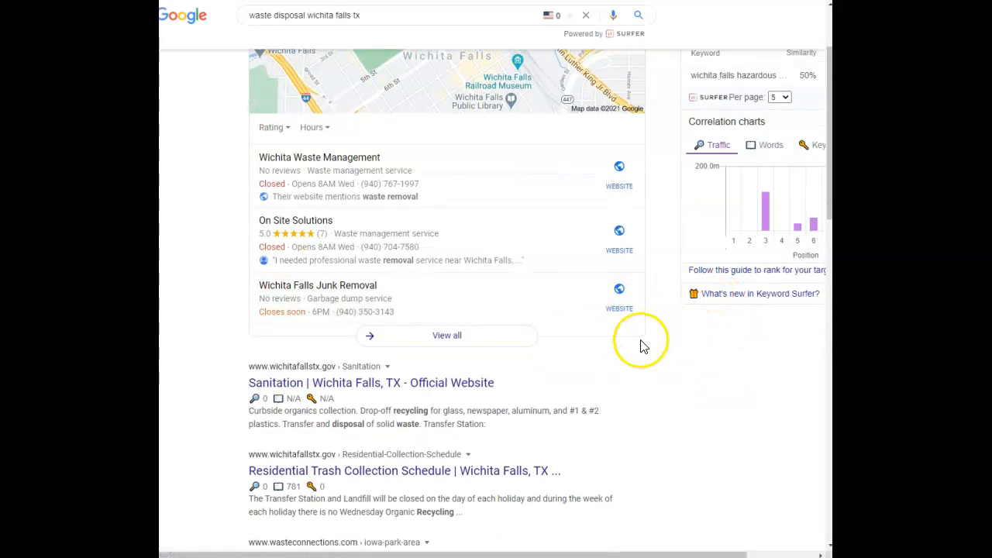
pyautogui.moveTo(292, 136)
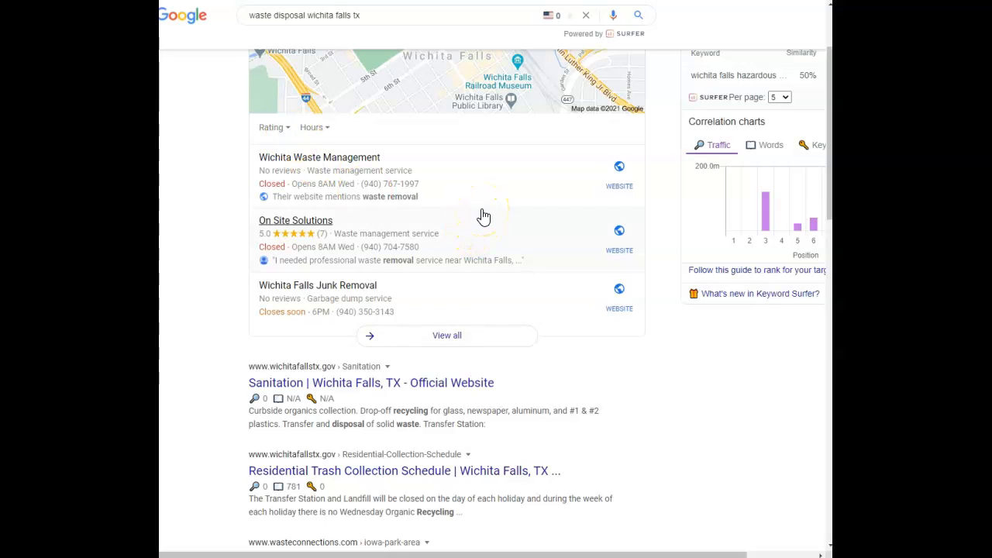
pyautogui.moveTo(484, 215)
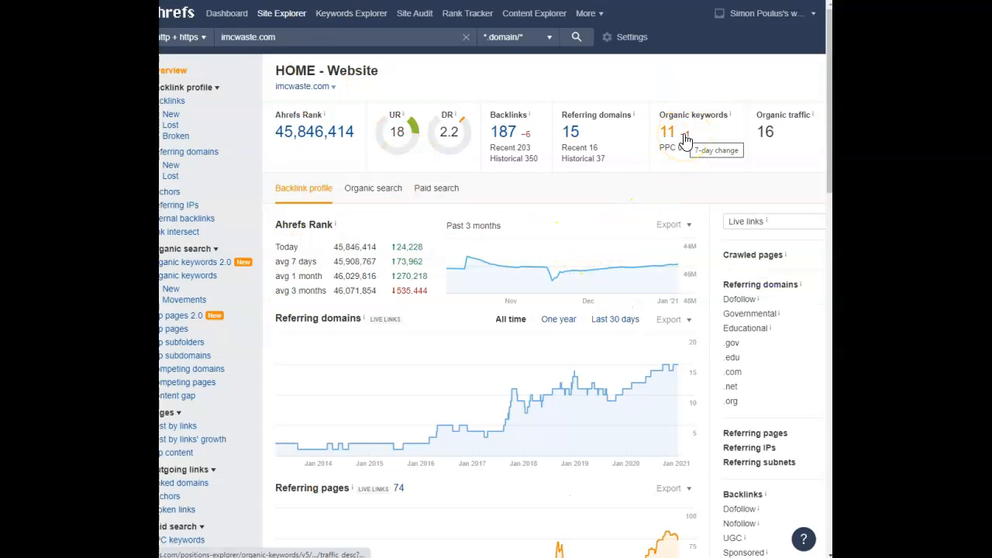
pyautogui.moveTo(571, 143)
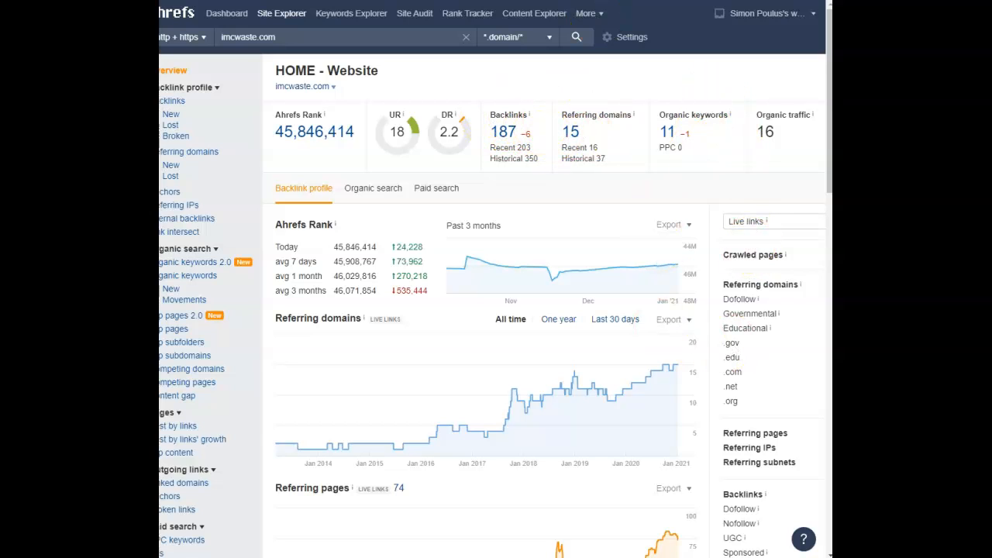
pyautogui.write('wichita-waste-management.business.site/')
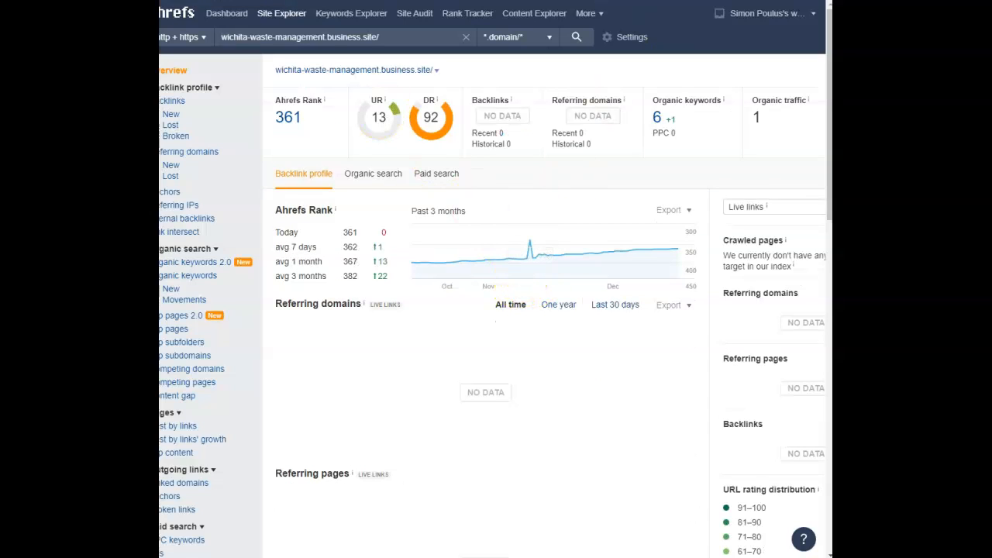
pyautogui.moveTo(737, 173)
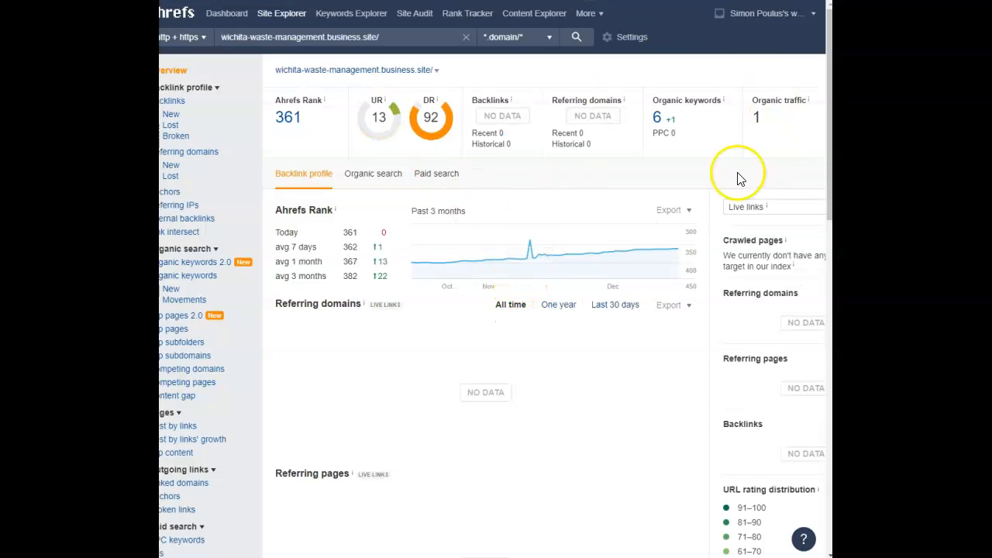
pyautogui.moveTo(499, 132)
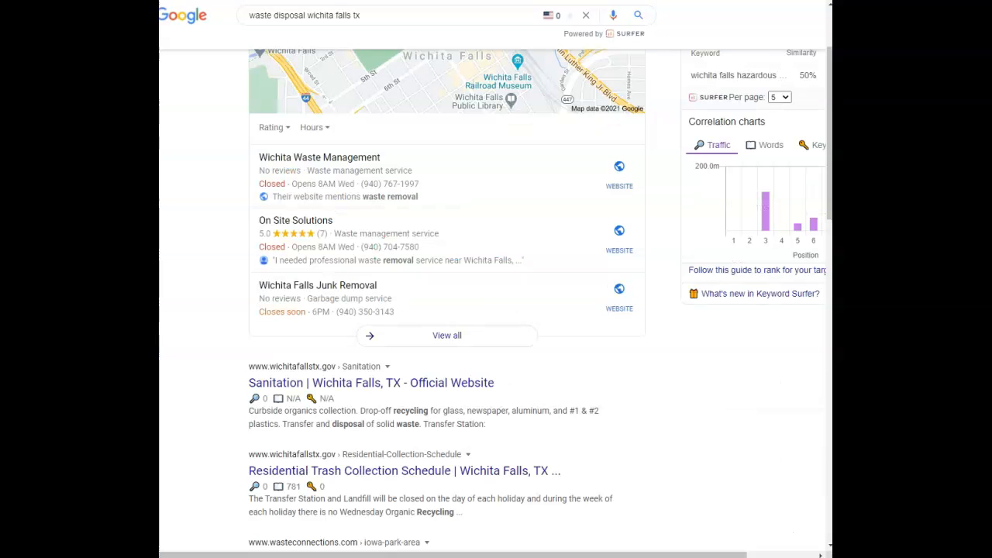
pyautogui.moveTo(555, 332)
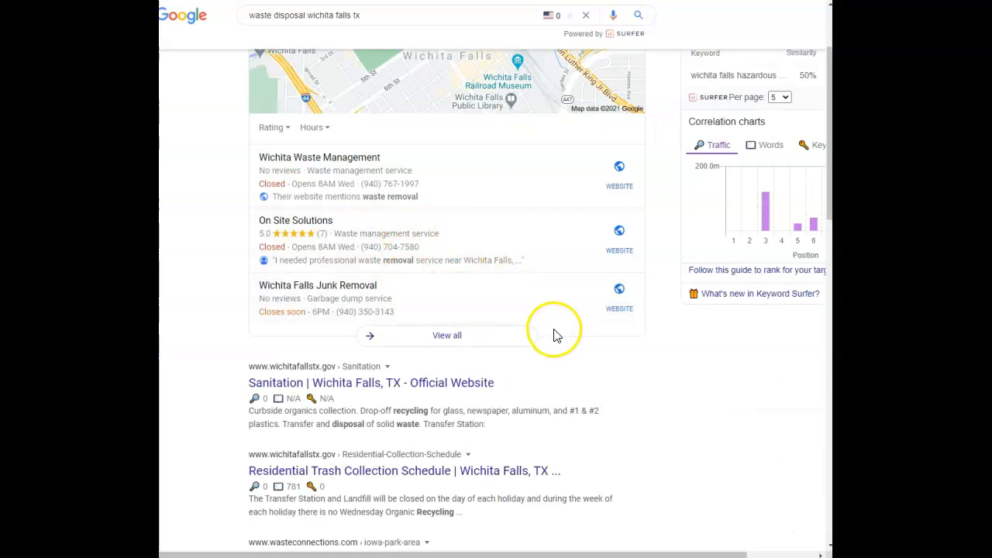
pyautogui.moveTo(338, 363)
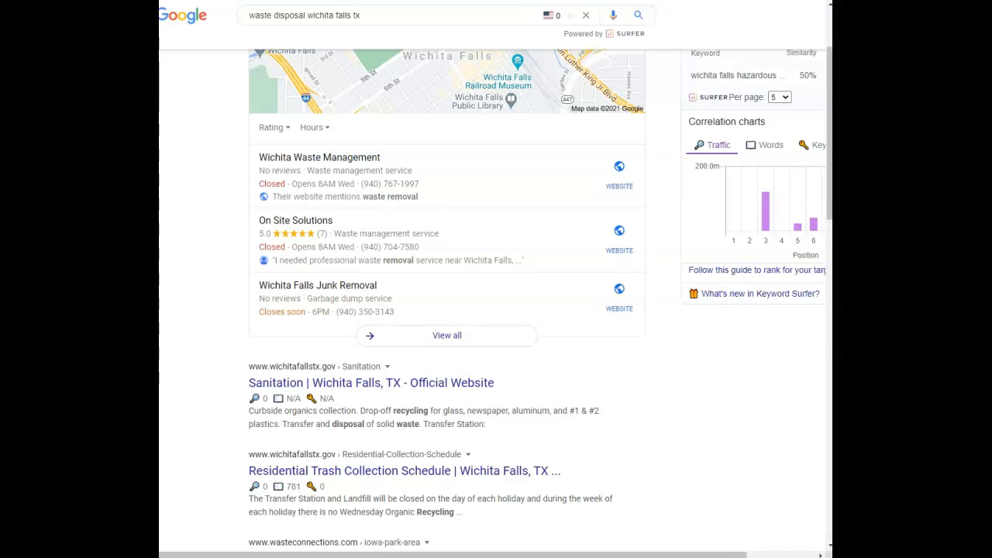
pyautogui.scroll(-3)
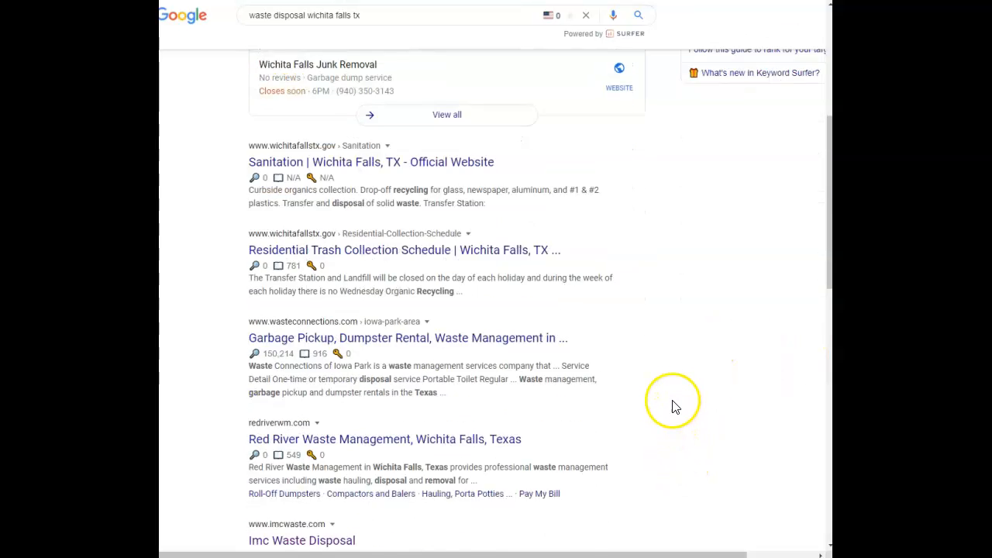
pyautogui.scroll(-3)
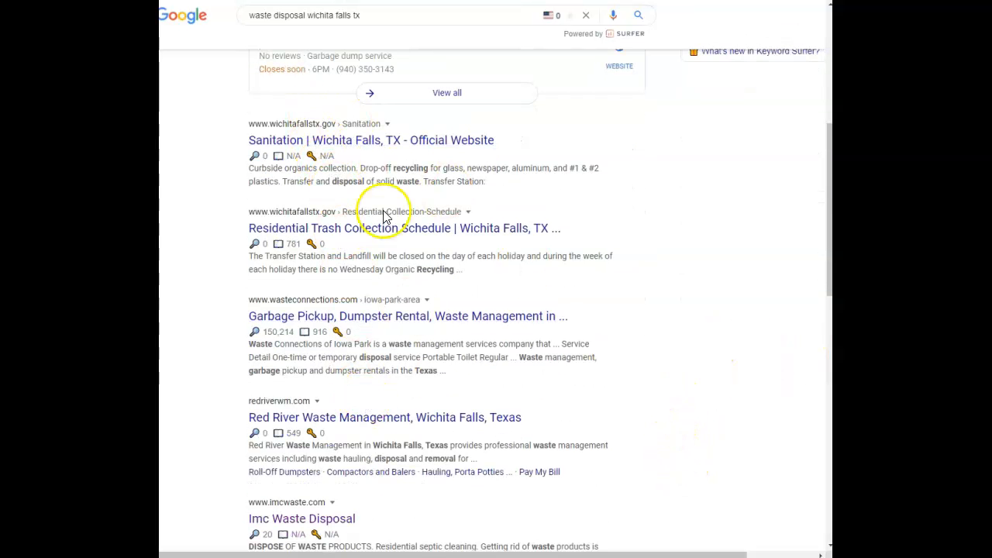
pyautogui.scroll(-3)
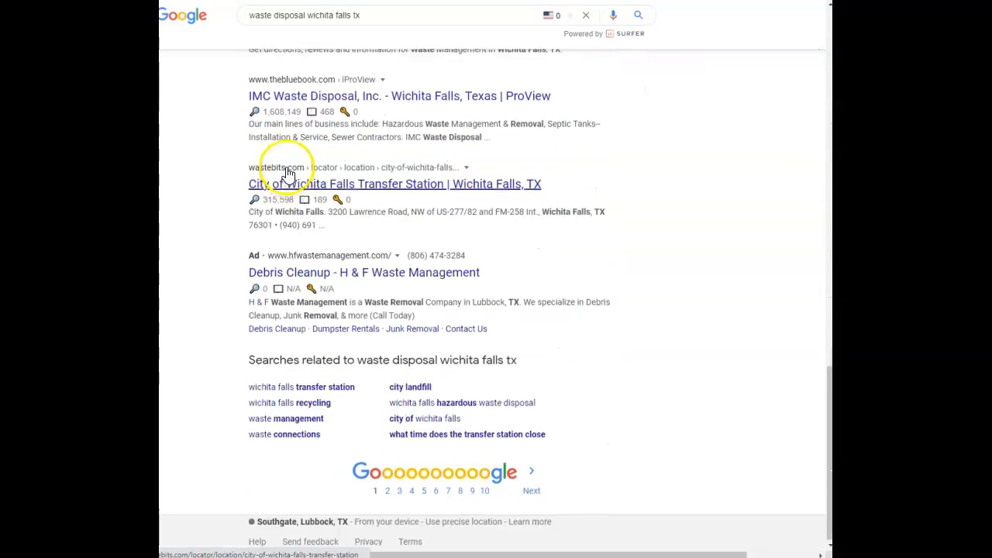